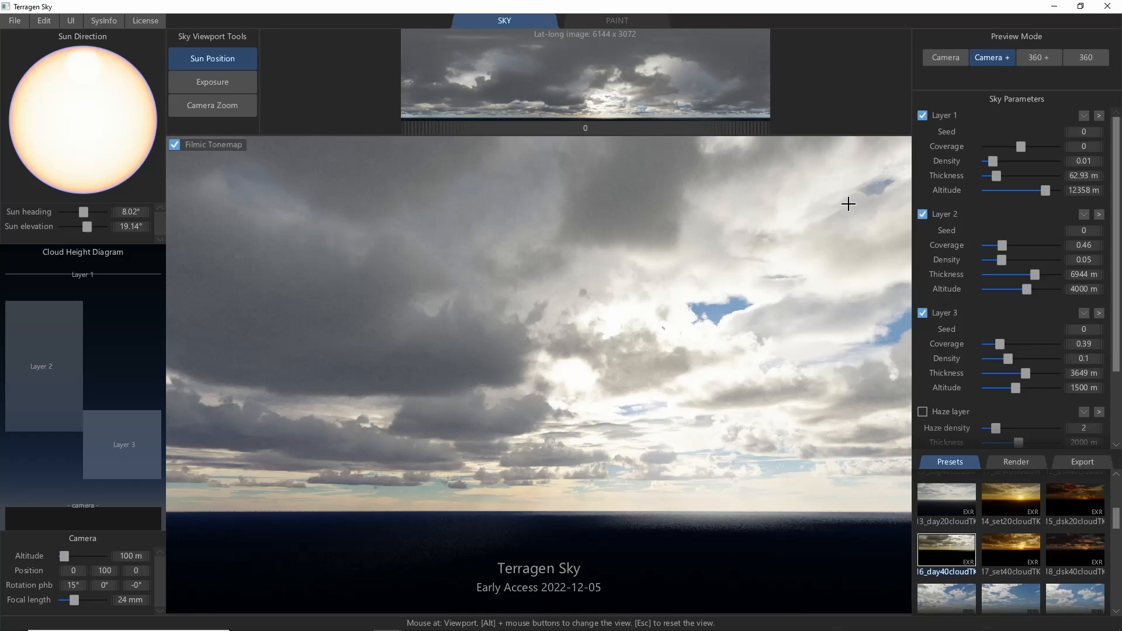
pyautogui.moveTo(985, 139)
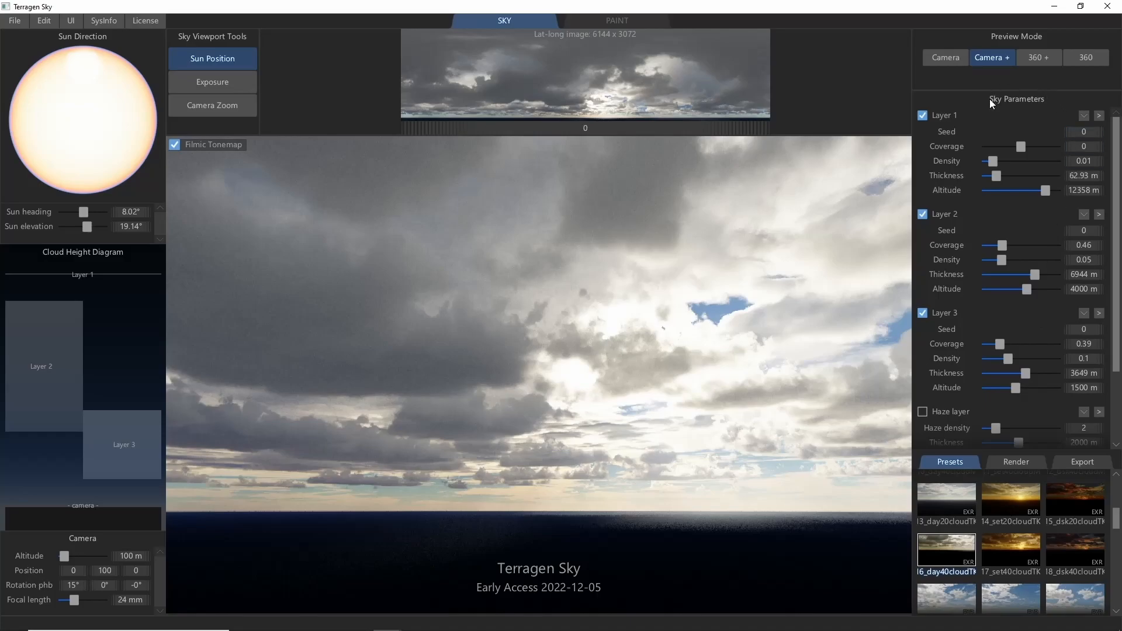
pyautogui.moveTo(988, 109)
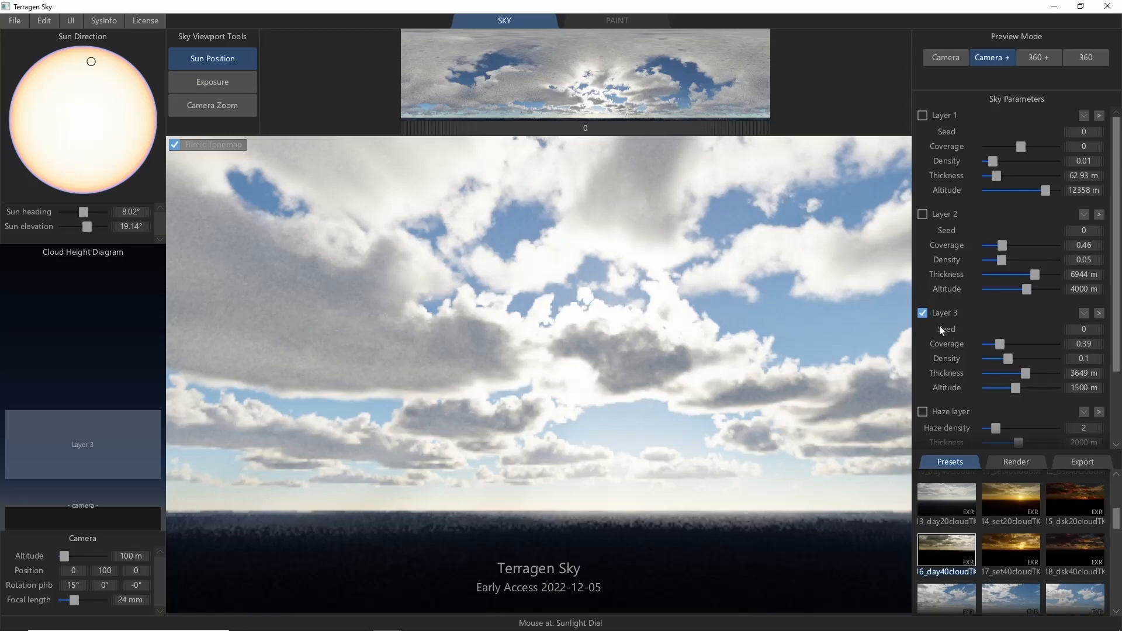
pyautogui.moveTo(944, 335)
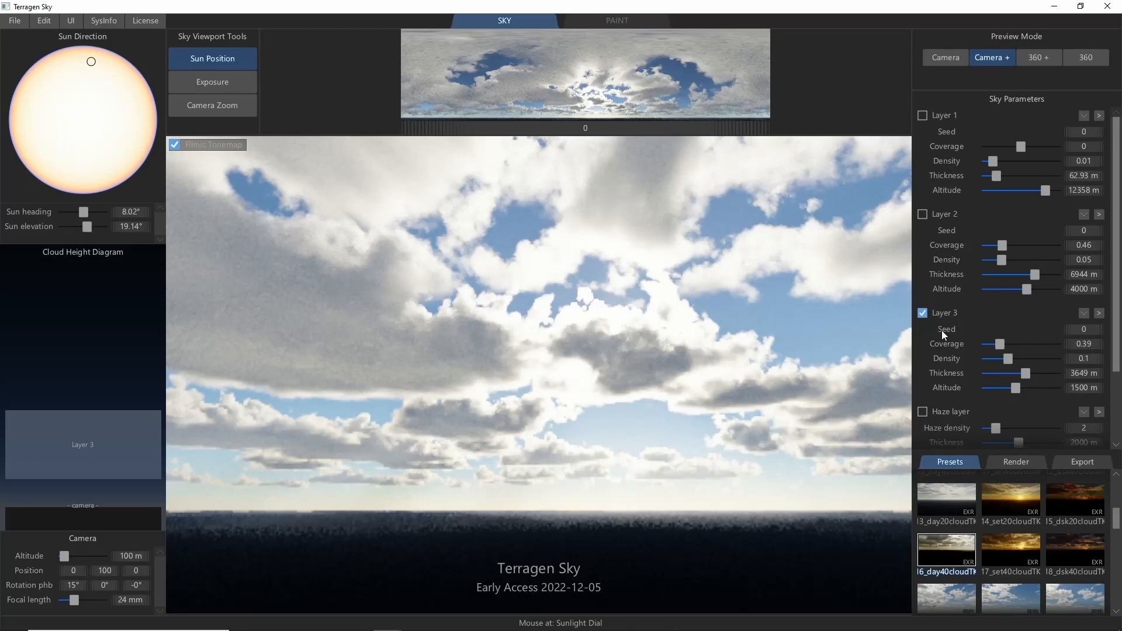
pyautogui.moveTo(1085, 337)
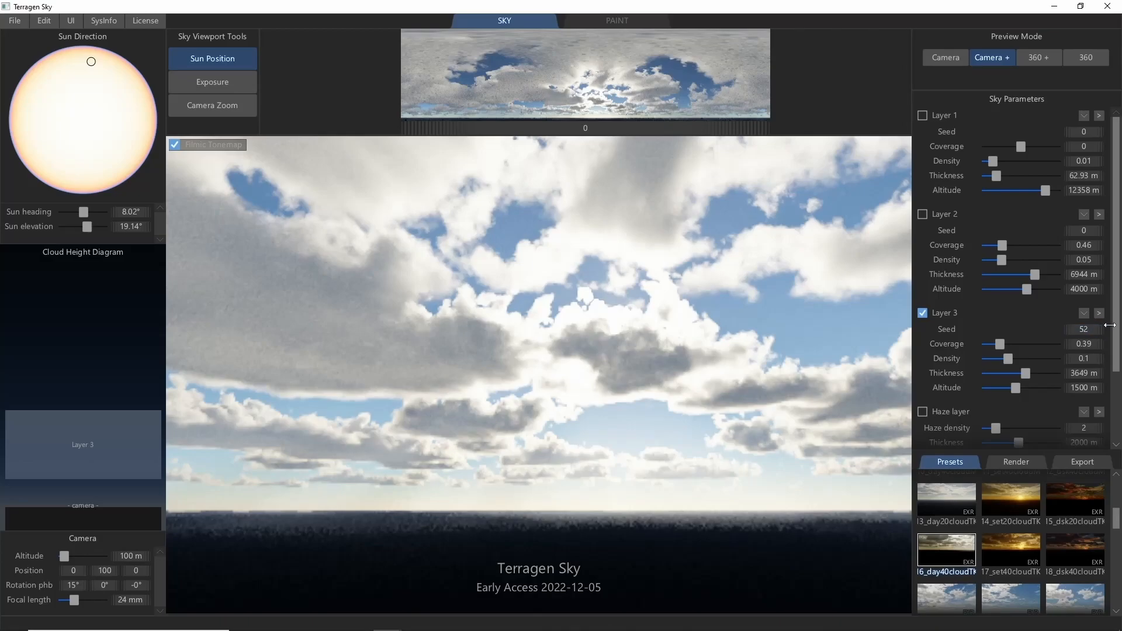
# Give cloud layer 3 a new random seed of 84 for a different pattern
pyautogui.click(1084, 329)
pyautogui.write('84')
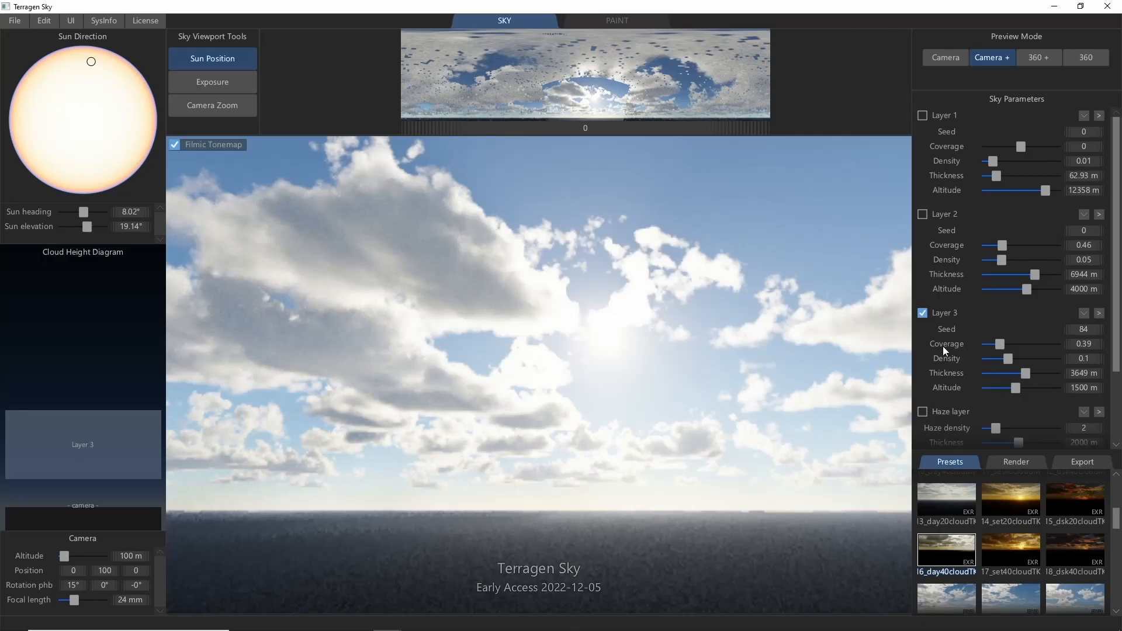
pyautogui.moveTo(1002, 347)
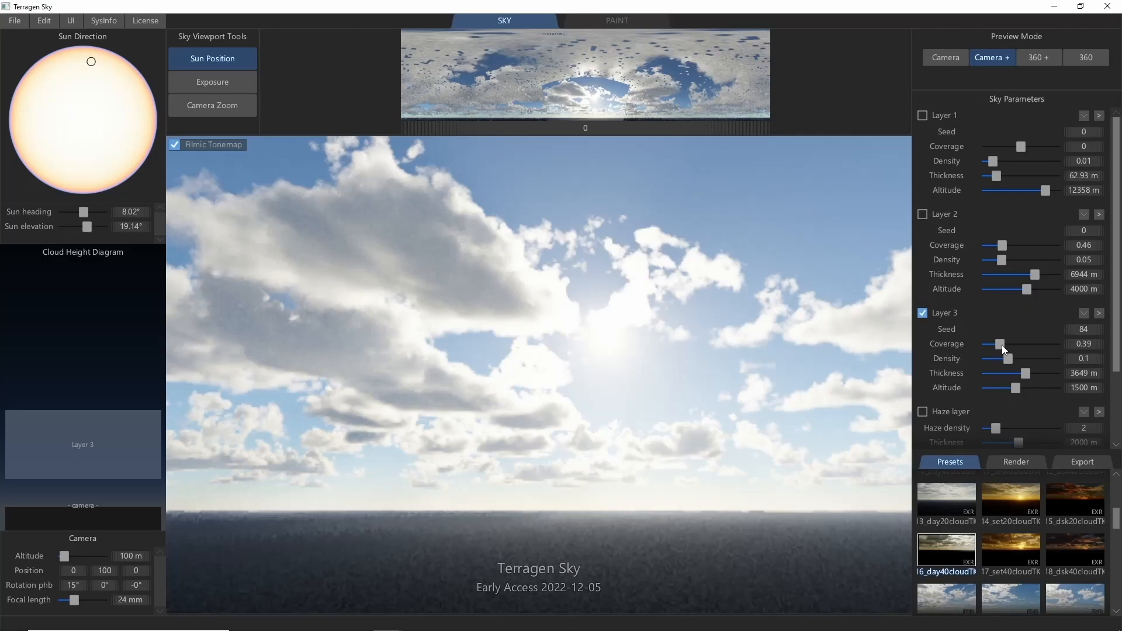
pyautogui.moveTo(1001, 344); pyautogui.dragTo(1045, 344)
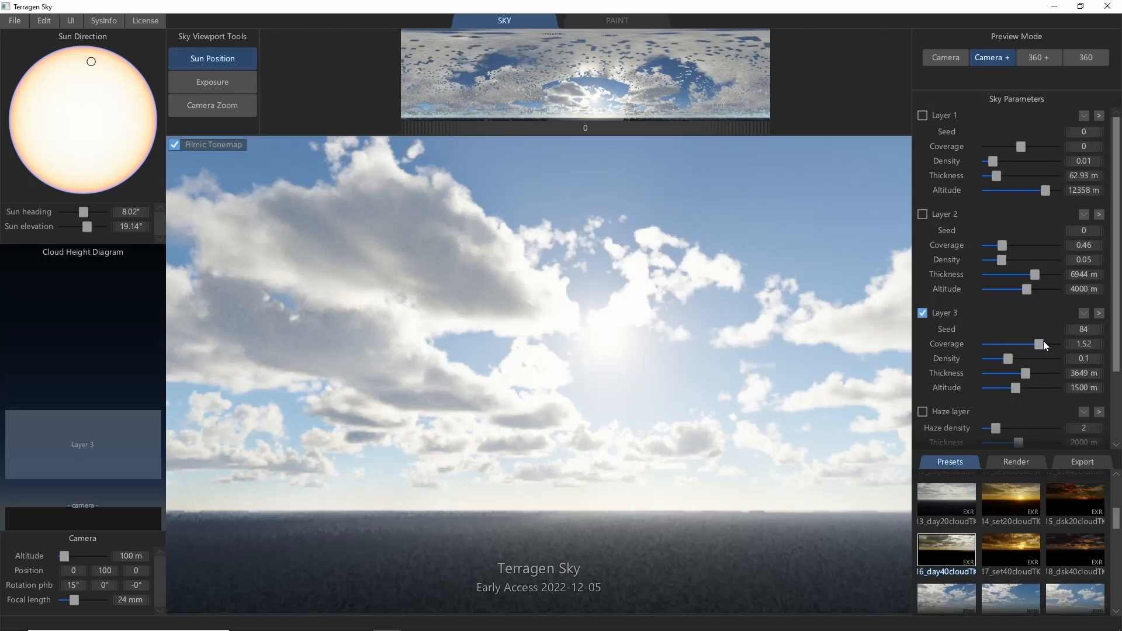
pyautogui.moveTo(1045, 344); pyautogui.dragTo(1009, 343)
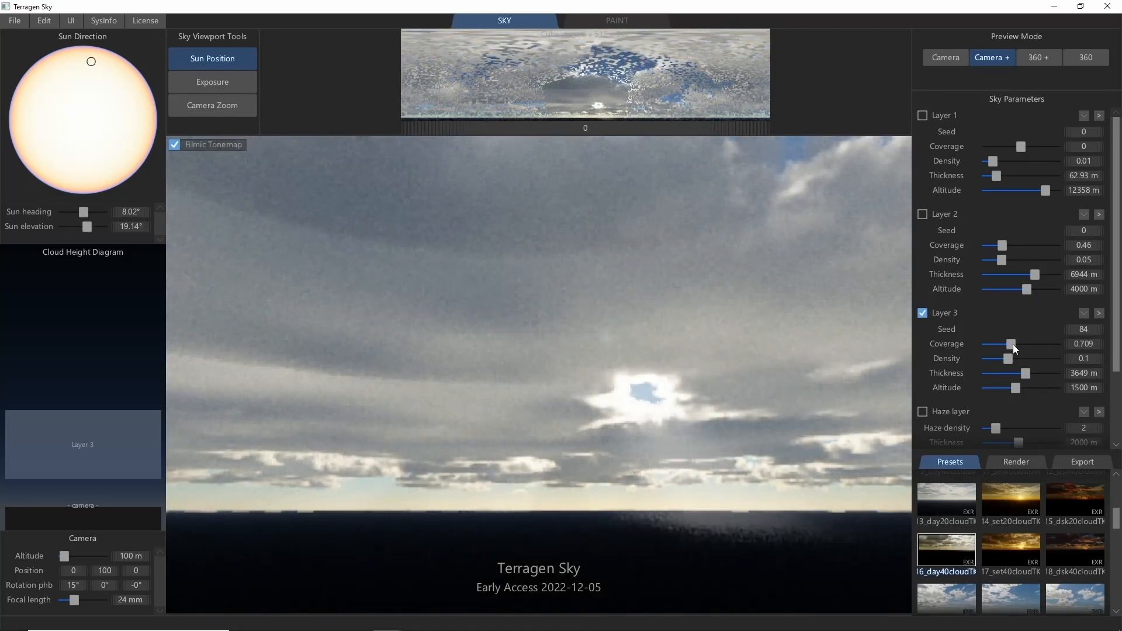
pyautogui.moveTo(1011, 345); pyautogui.dragTo(989, 344)
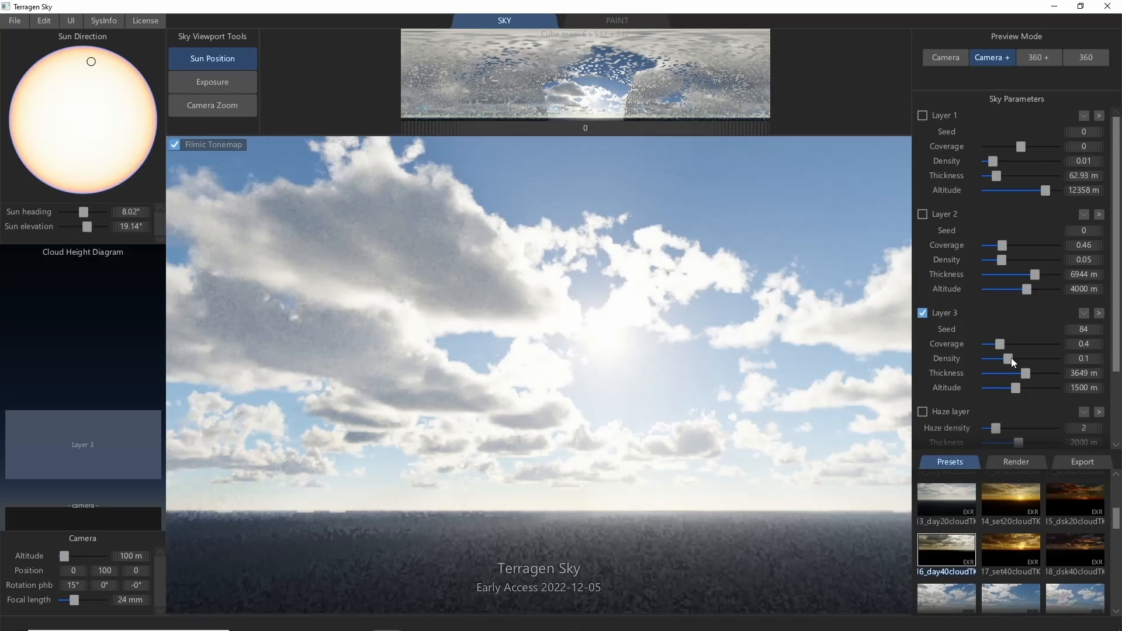
# Set layer 3 cloud density to about 0.022
pyautogui.moveTo(1012, 358); pyautogui.dragTo(1040, 359)
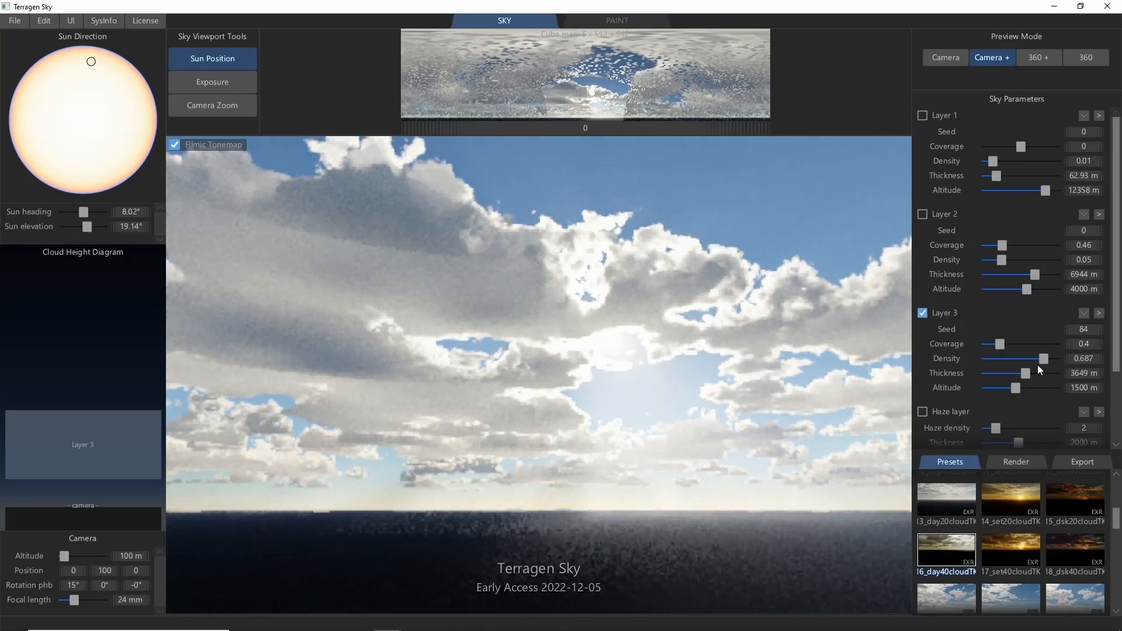
pyautogui.moveTo(1051, 358); pyautogui.dragTo(995, 358)
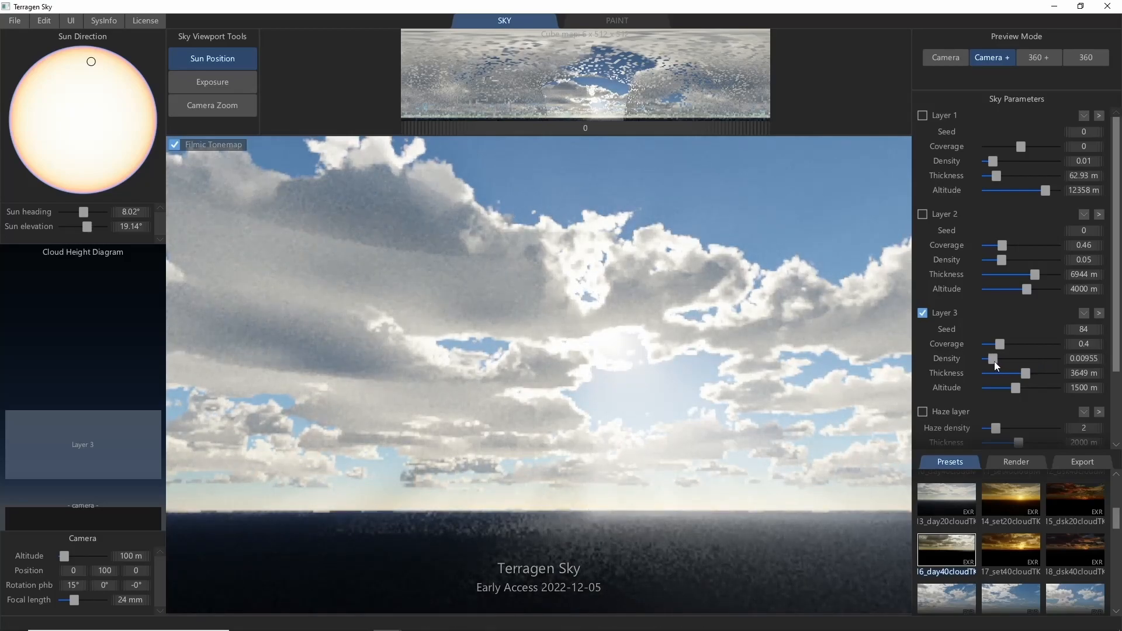
pyautogui.moveTo(994, 358); pyautogui.dragTo(997, 358)
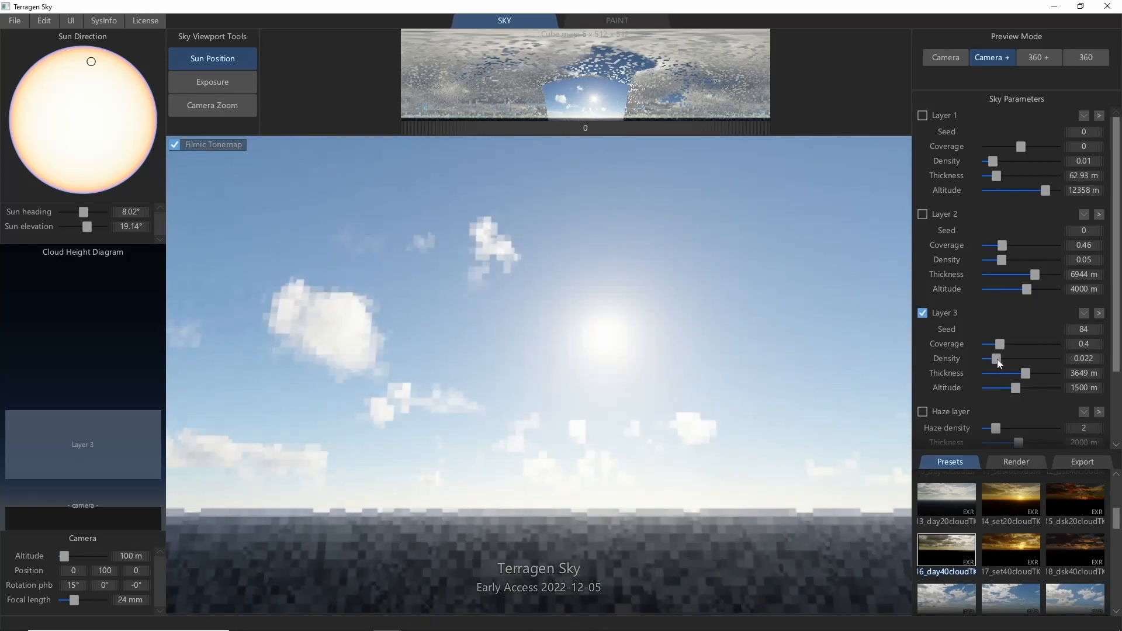
pyautogui.moveTo(562, 340)
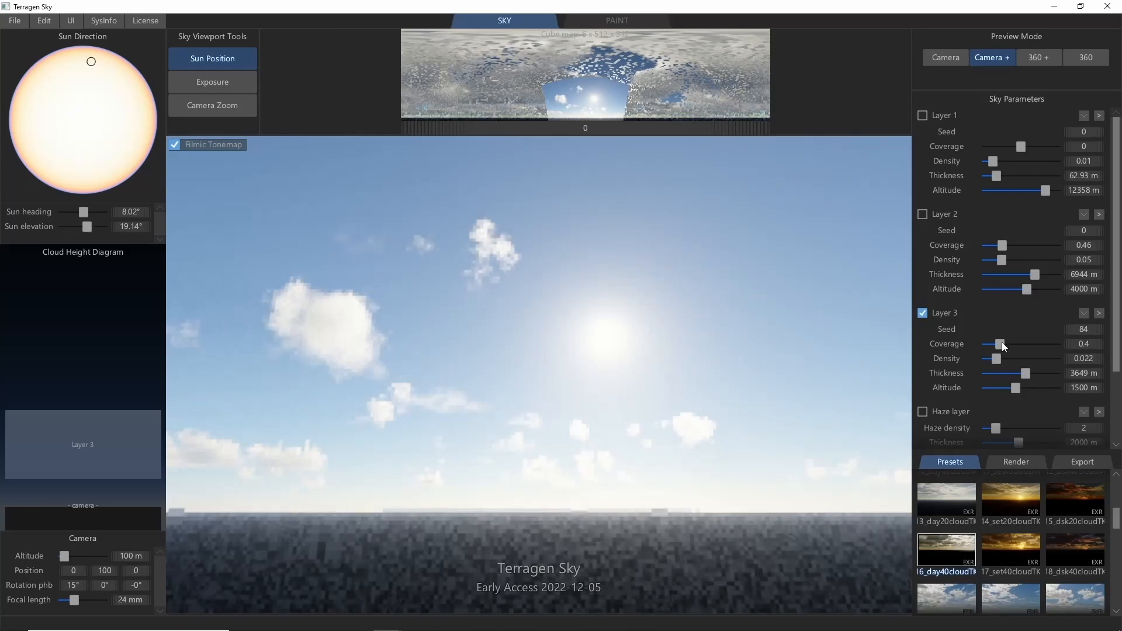
# Raise layer 3 cloud coverage, settling around 0.77
pyautogui.moveTo(1002, 344); pyautogui.dragTo(1013, 344)
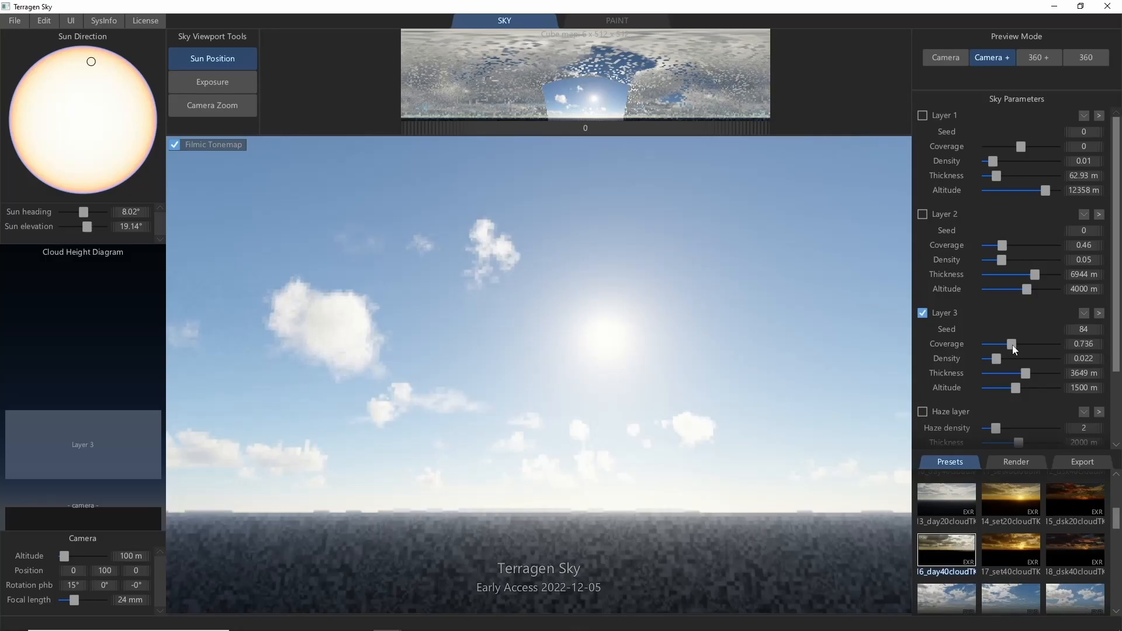
pyautogui.moveTo(1011, 344); pyautogui.dragTo(1040, 344)
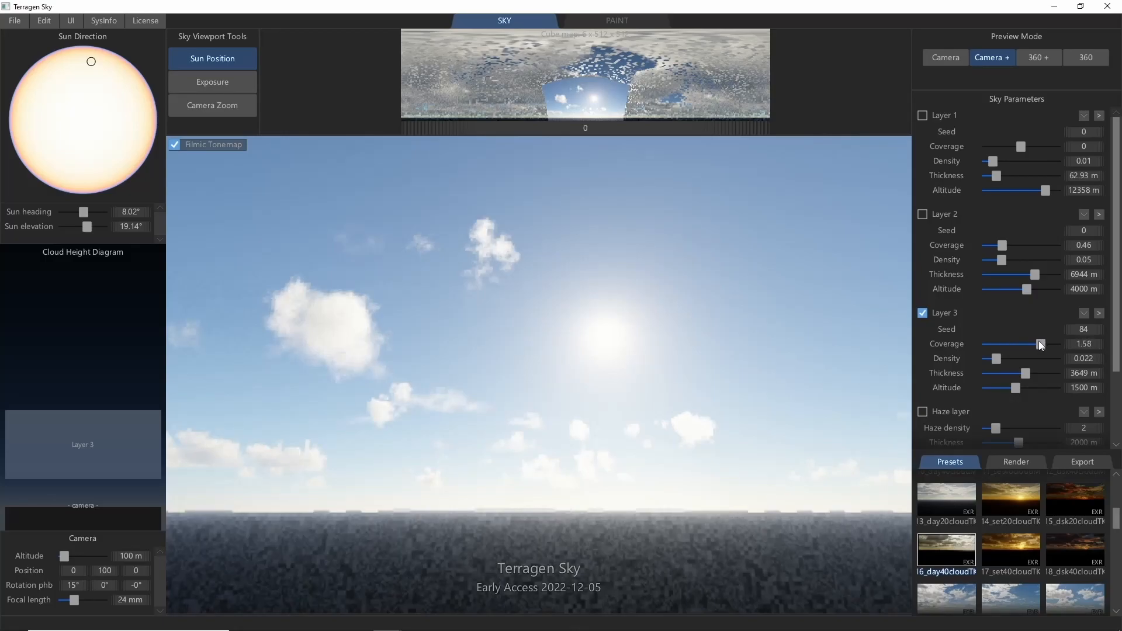
pyautogui.moveTo(1039, 344); pyautogui.dragTo(1014, 345)
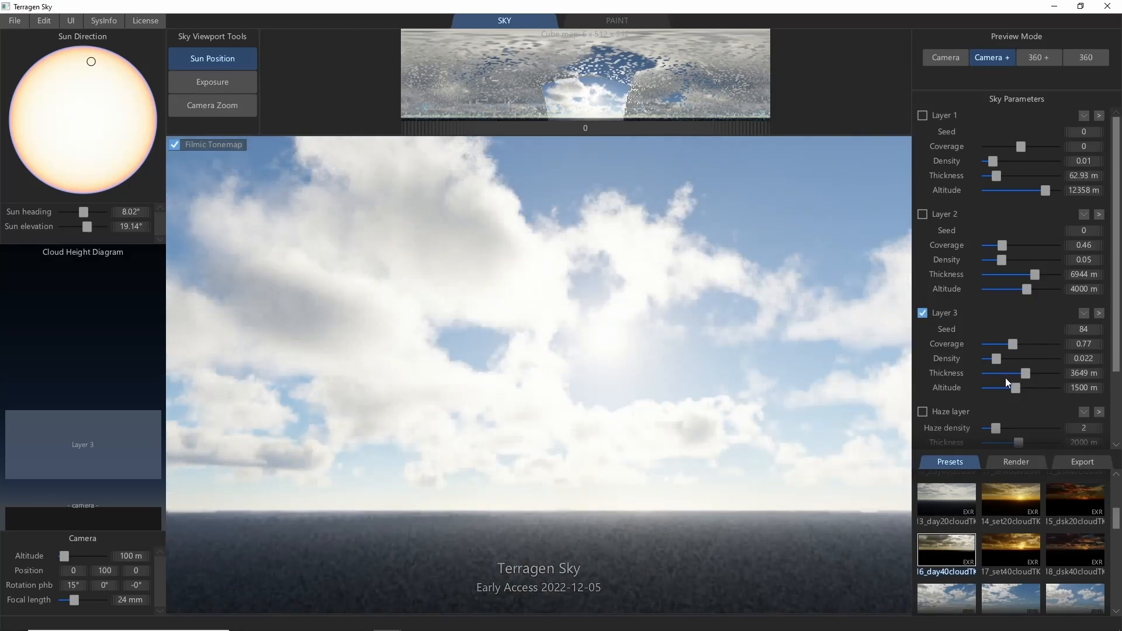
pyautogui.moveTo(1032, 373); pyautogui.dragTo(1021, 373)
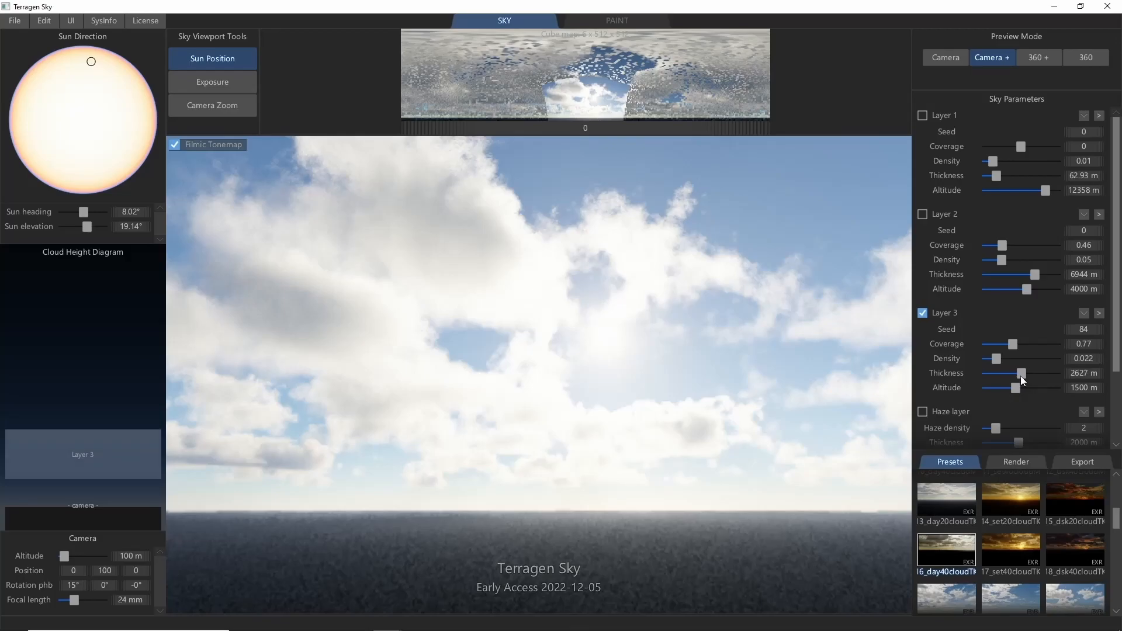
pyautogui.moveTo(1021, 373); pyautogui.dragTo(1025, 373)
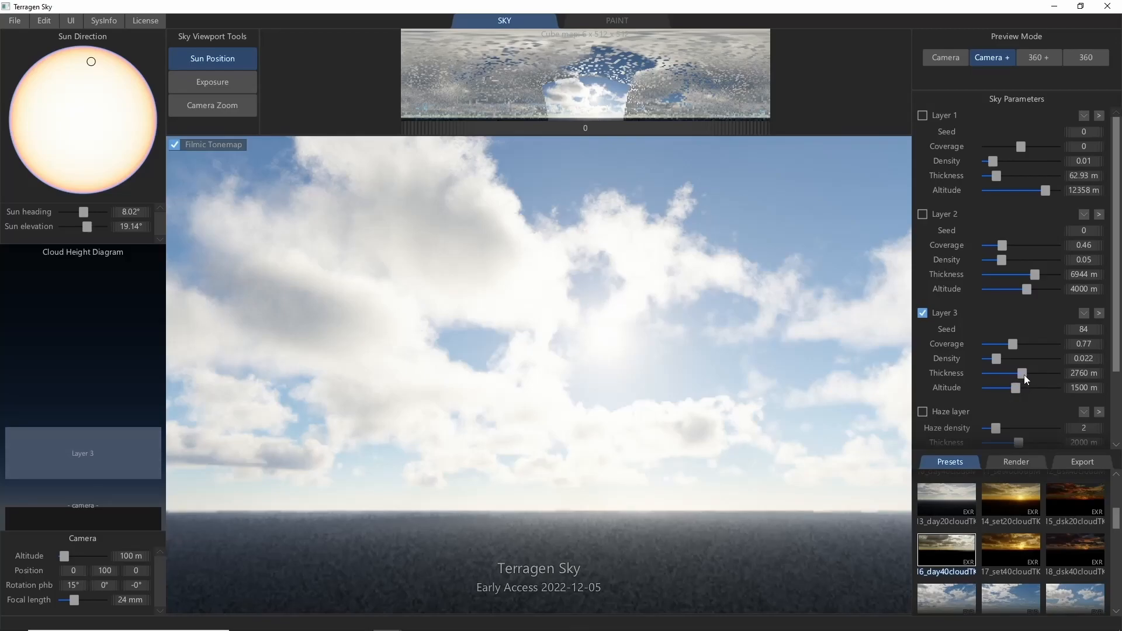
pyautogui.moveTo(1022, 373); pyautogui.dragTo(1029, 373)
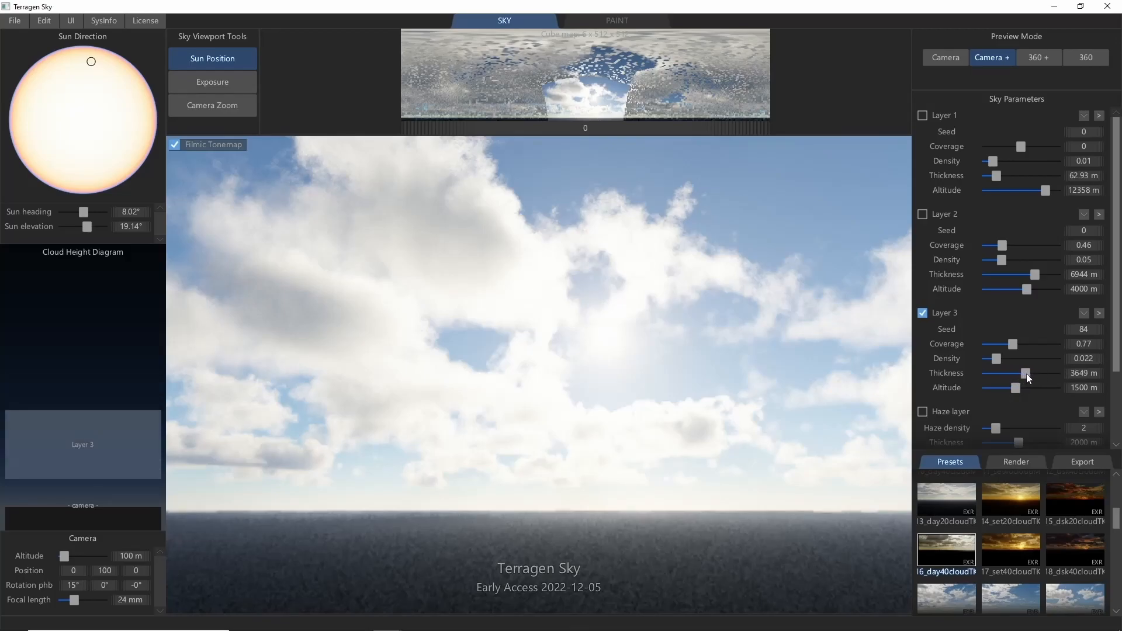
pyautogui.moveTo(1022, 373); pyautogui.dragTo(1036, 373)
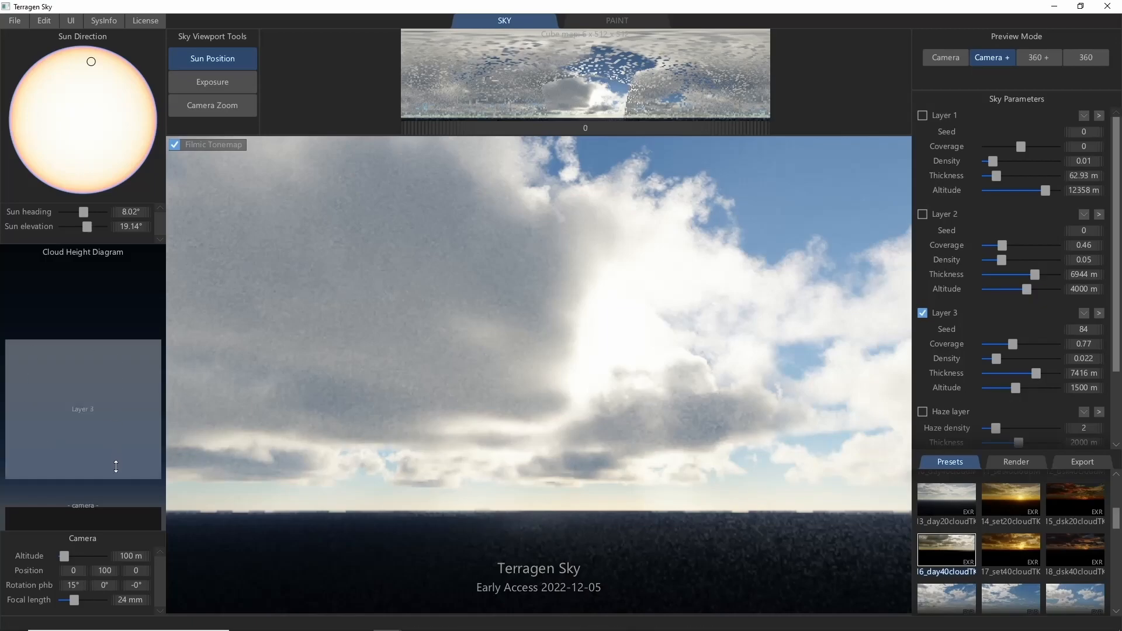
pyautogui.moveTo(122, 379)
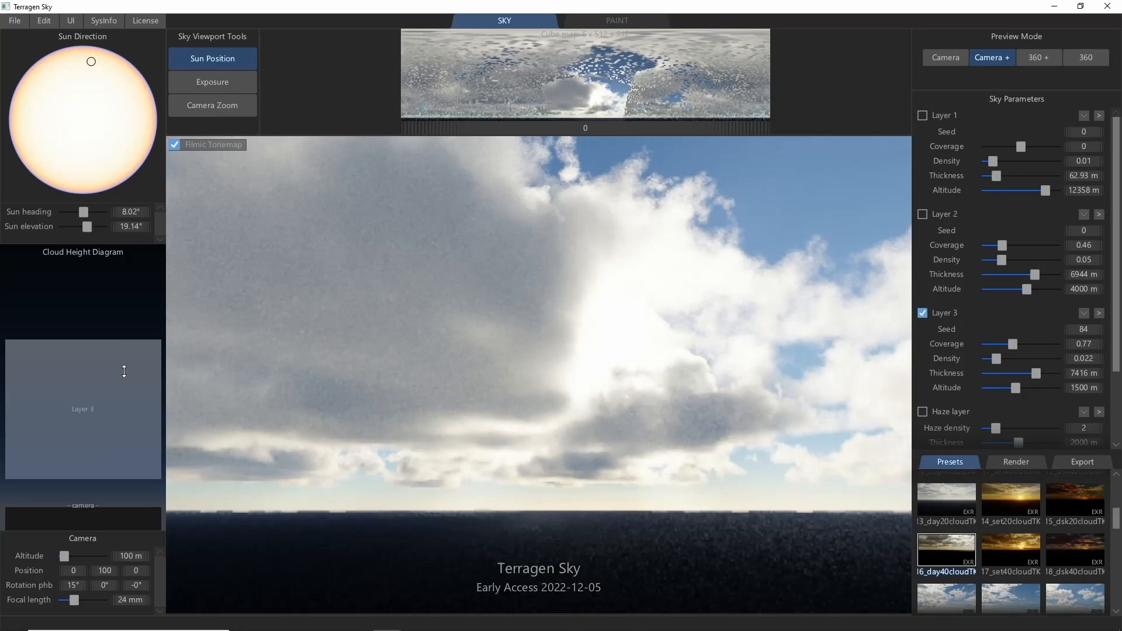
pyautogui.moveTo(107, 344)
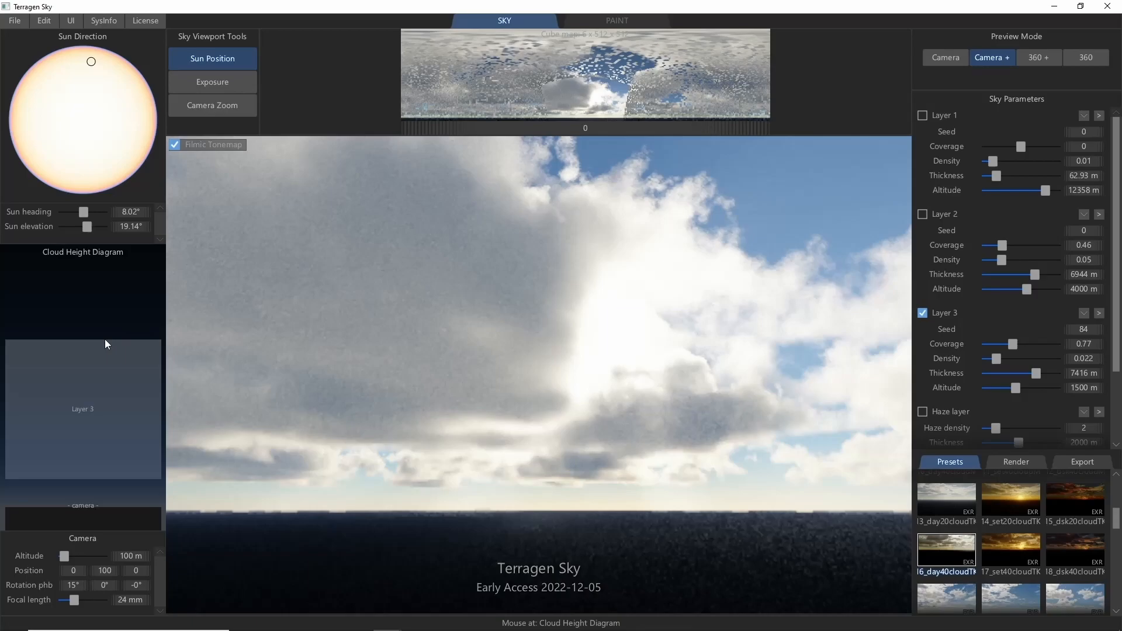
pyautogui.moveTo(1013, 396)
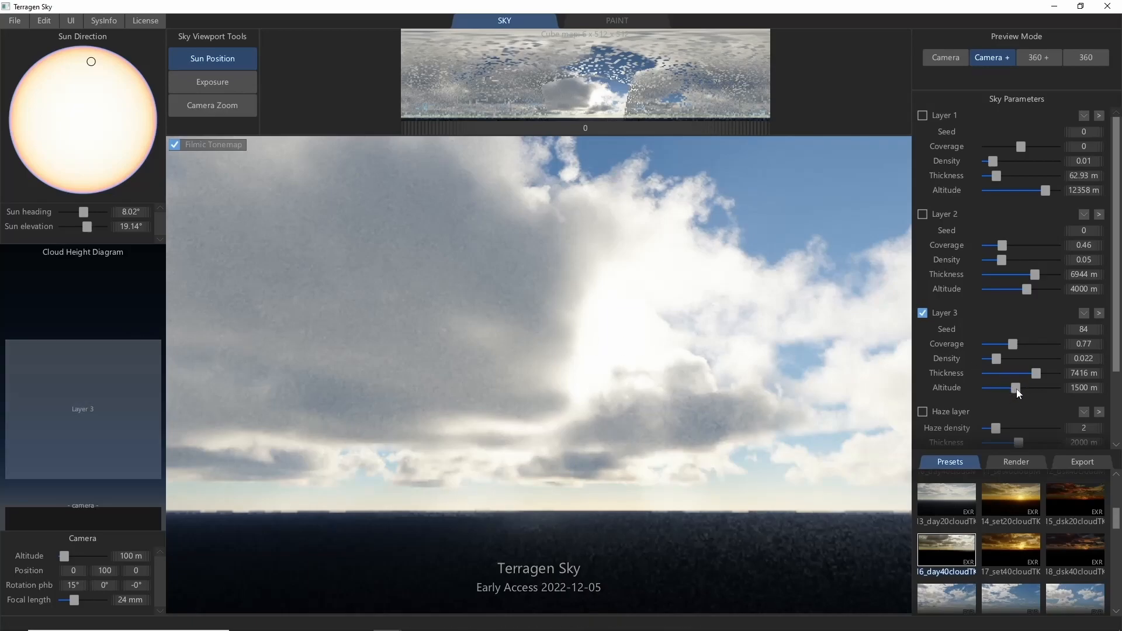
# Adjust layer 3 cloud altitude up and down, settling near 6588 m
pyautogui.moveTo(1015, 388); pyautogui.dragTo(1009, 389)
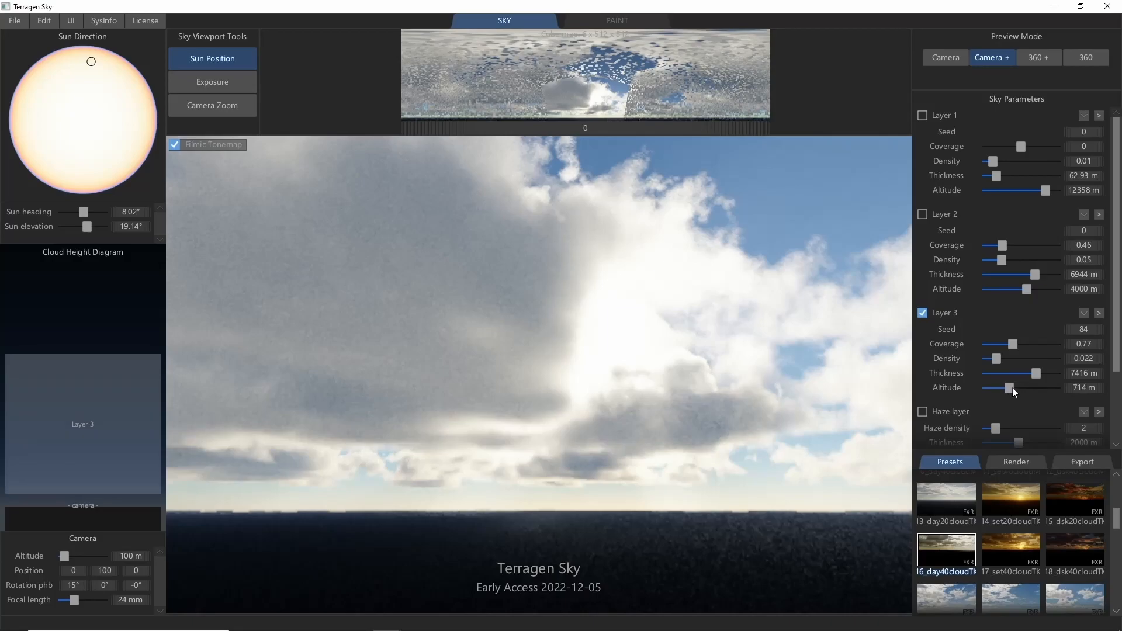
pyautogui.moveTo(1012, 388); pyautogui.dragTo(1040, 388)
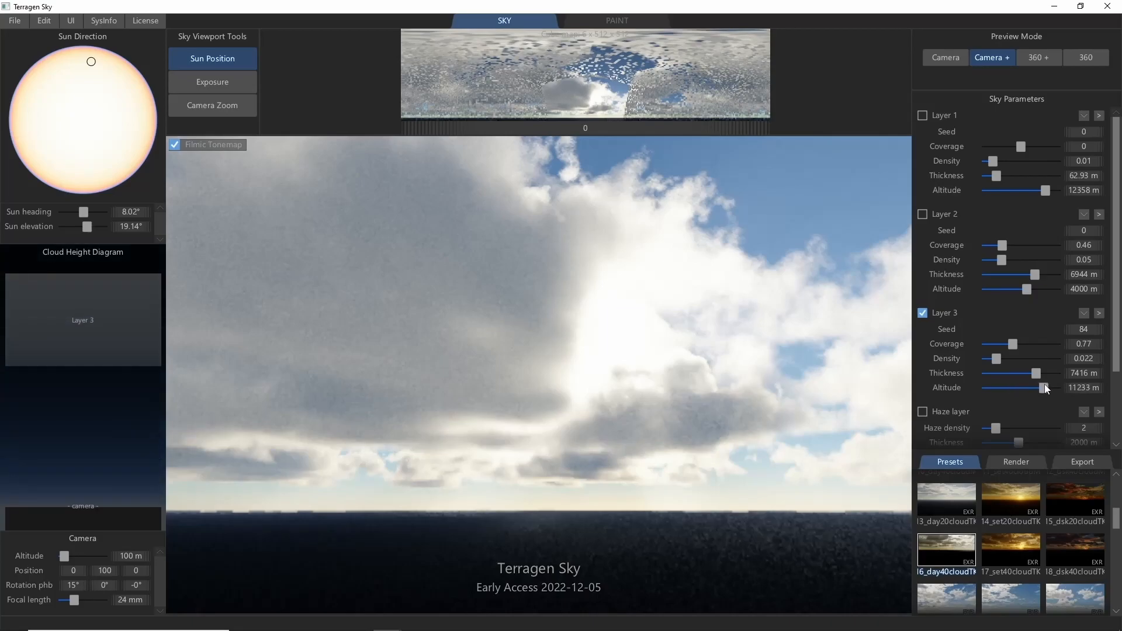
pyautogui.moveTo(1045, 389); pyautogui.dragTo(1017, 389)
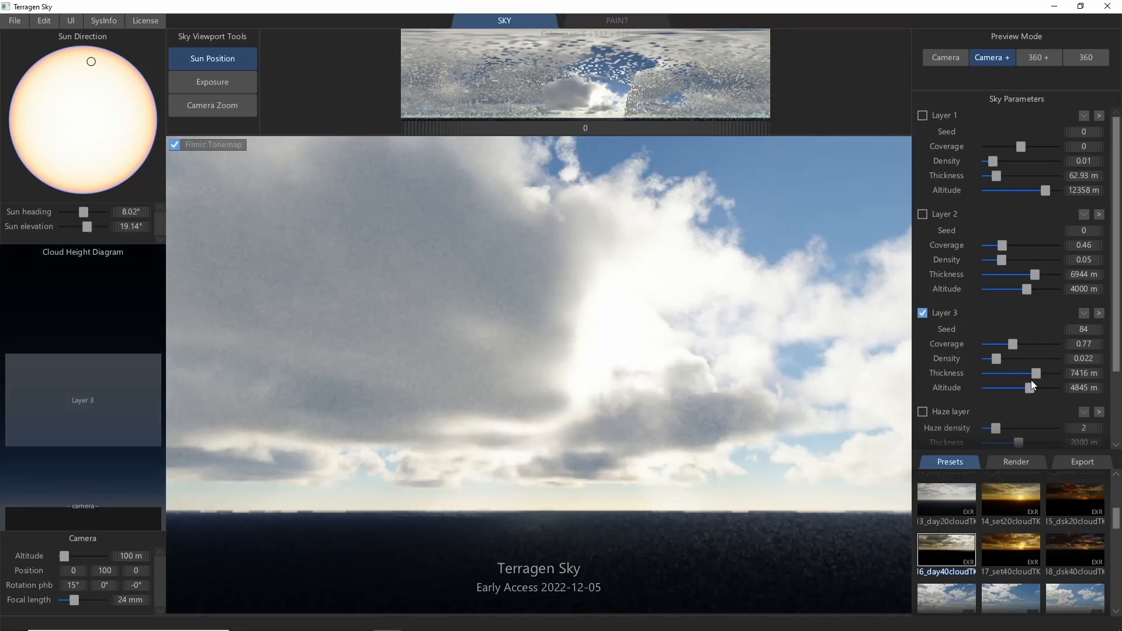
pyautogui.moveTo(1009, 387); pyautogui.dragTo(1019, 387)
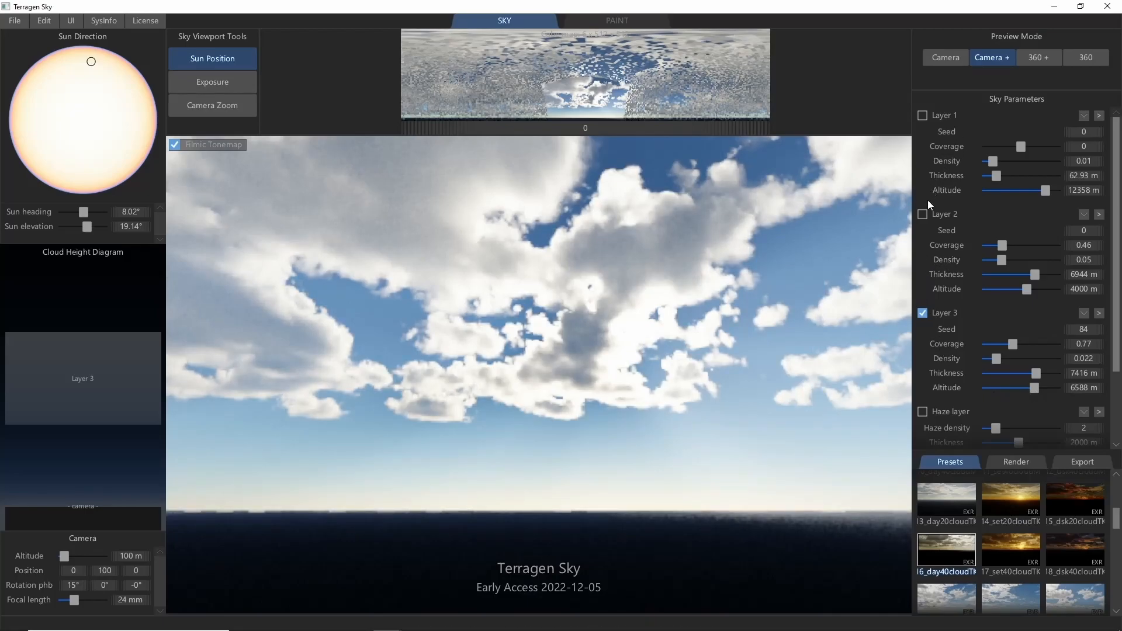
pyautogui.moveTo(939, 385)
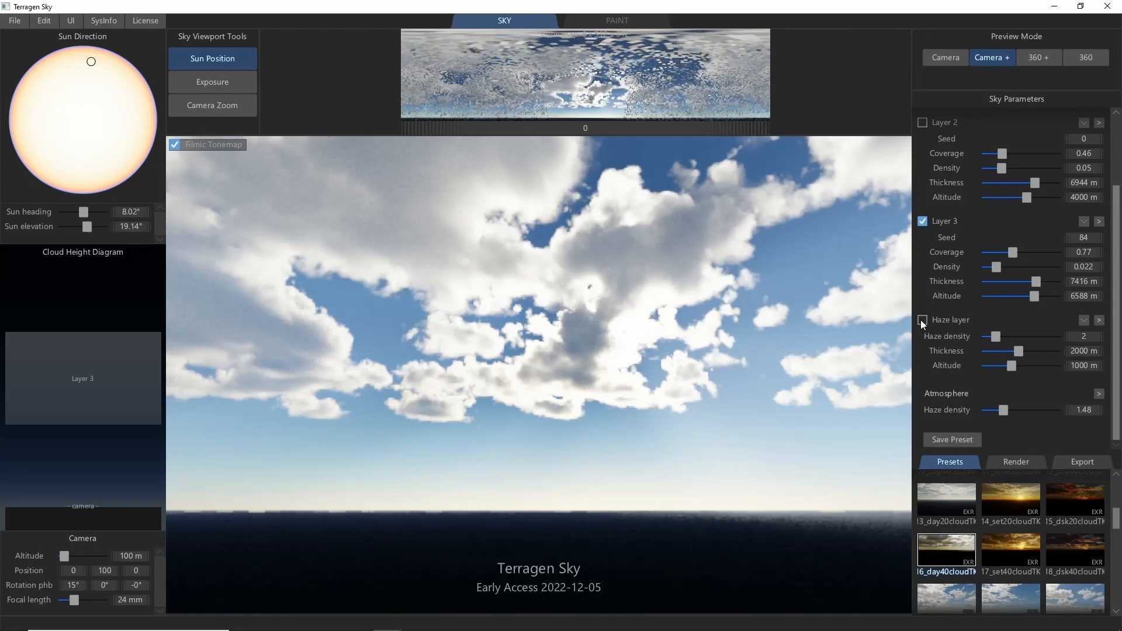
# Enable the haze layer and set its thickness to about 5904 m
pyautogui.click(922, 320)
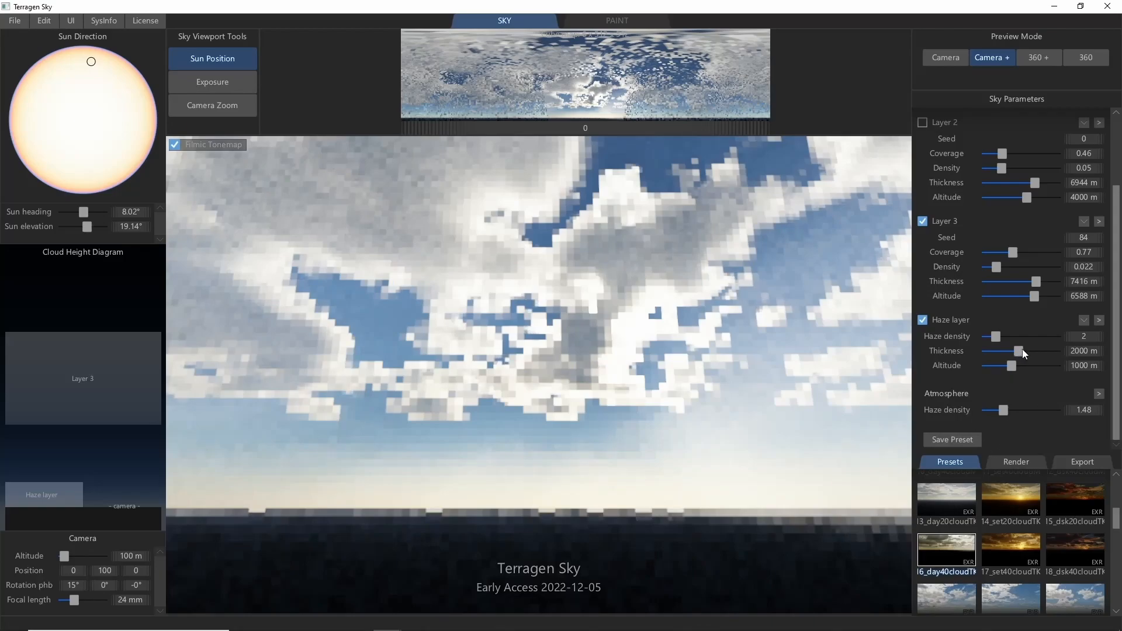
pyautogui.moveTo(1017, 351); pyautogui.dragTo(1035, 351)
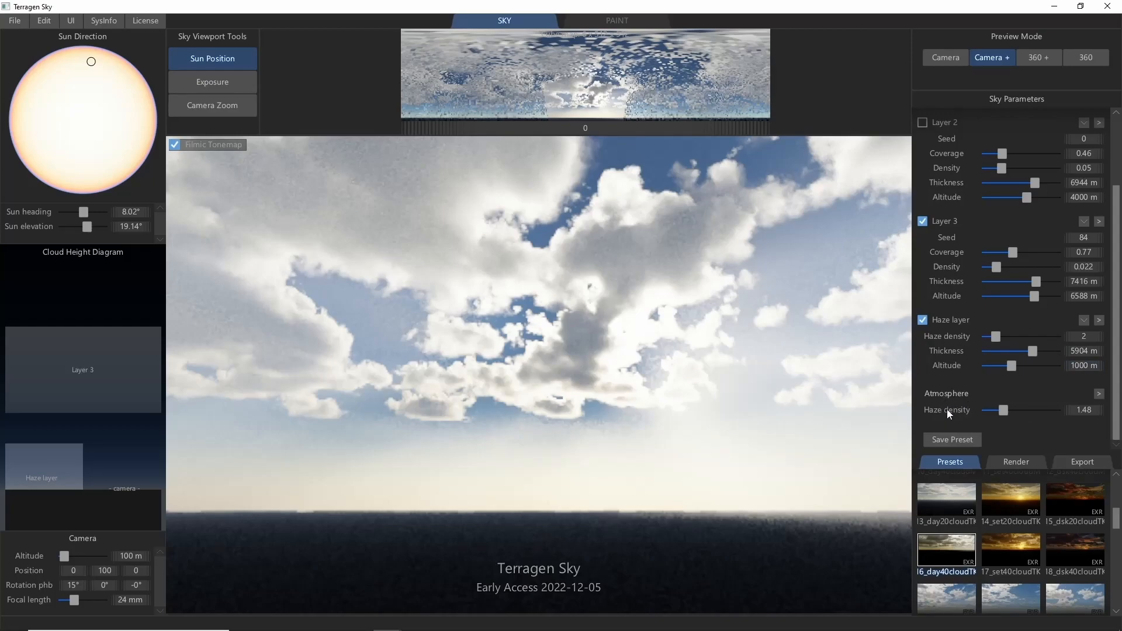
pyautogui.moveTo(655, 439)
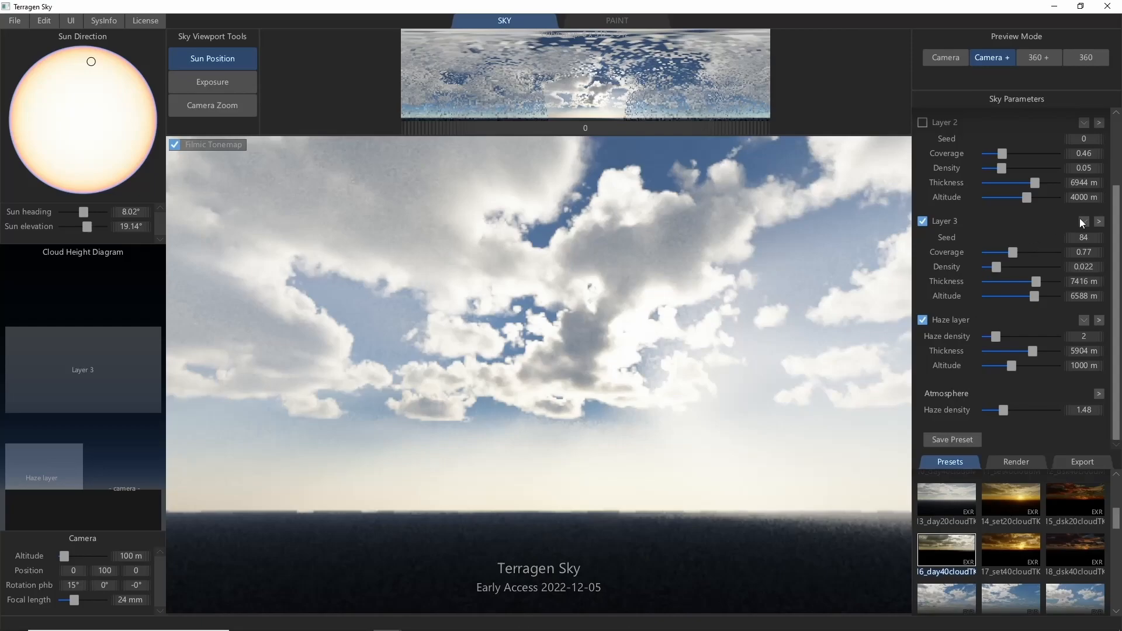
pyautogui.moveTo(1083, 223)
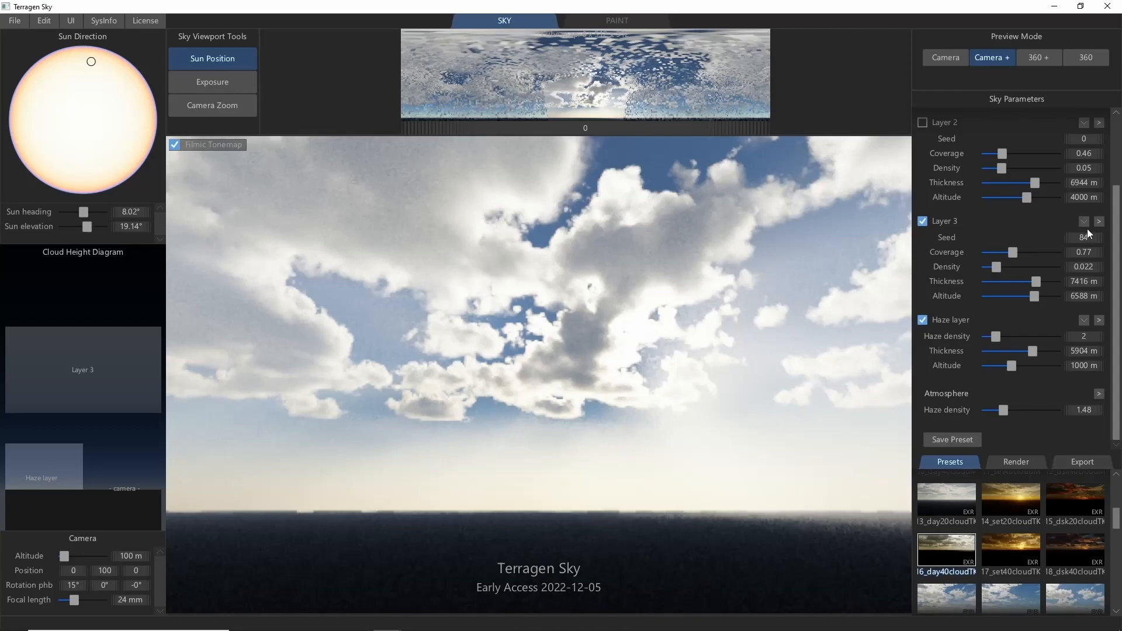
# Apply the Altocumulus Castellanus Large preset to layer 3 and raise coverage to 0.484
pyautogui.click(1082, 222)
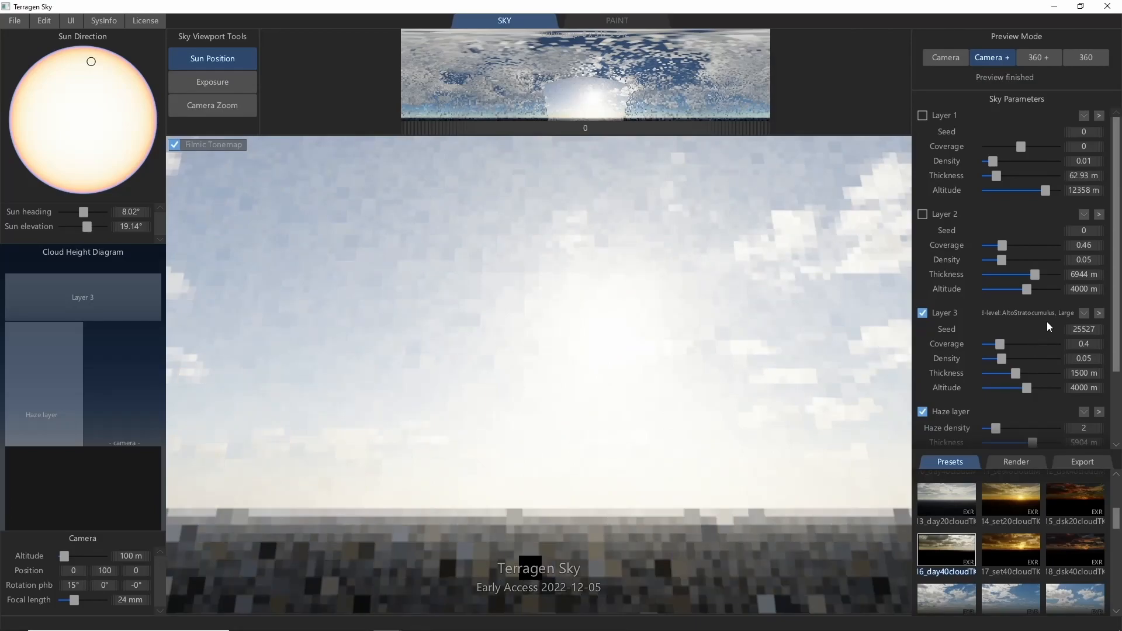
pyautogui.click(1084, 313)
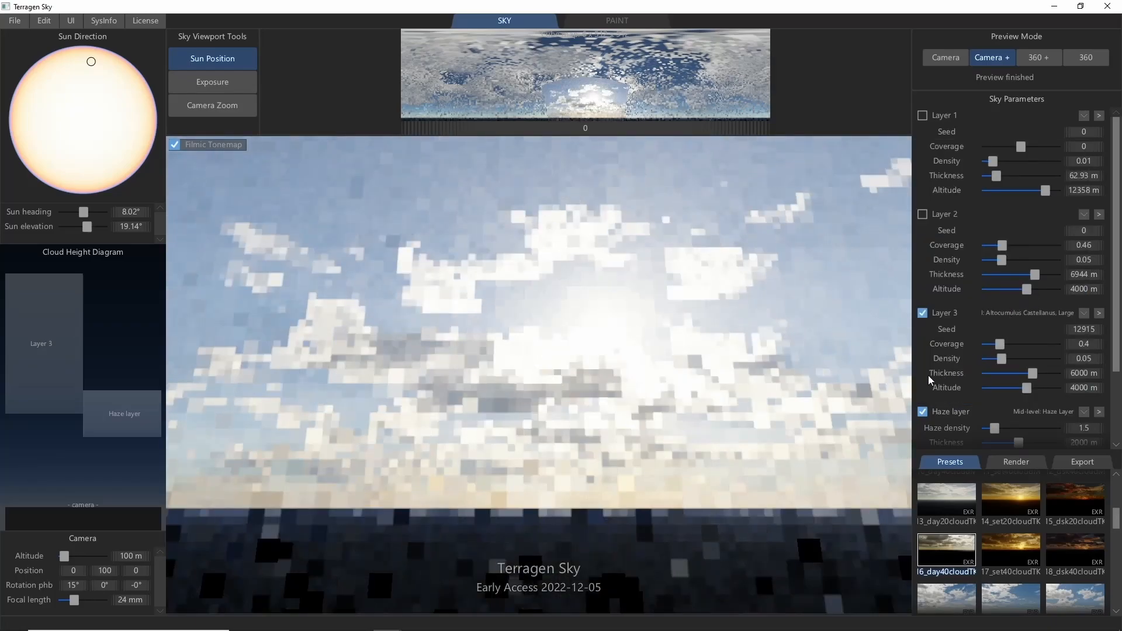
pyautogui.moveTo(995, 344); pyautogui.dragTo(1003, 345)
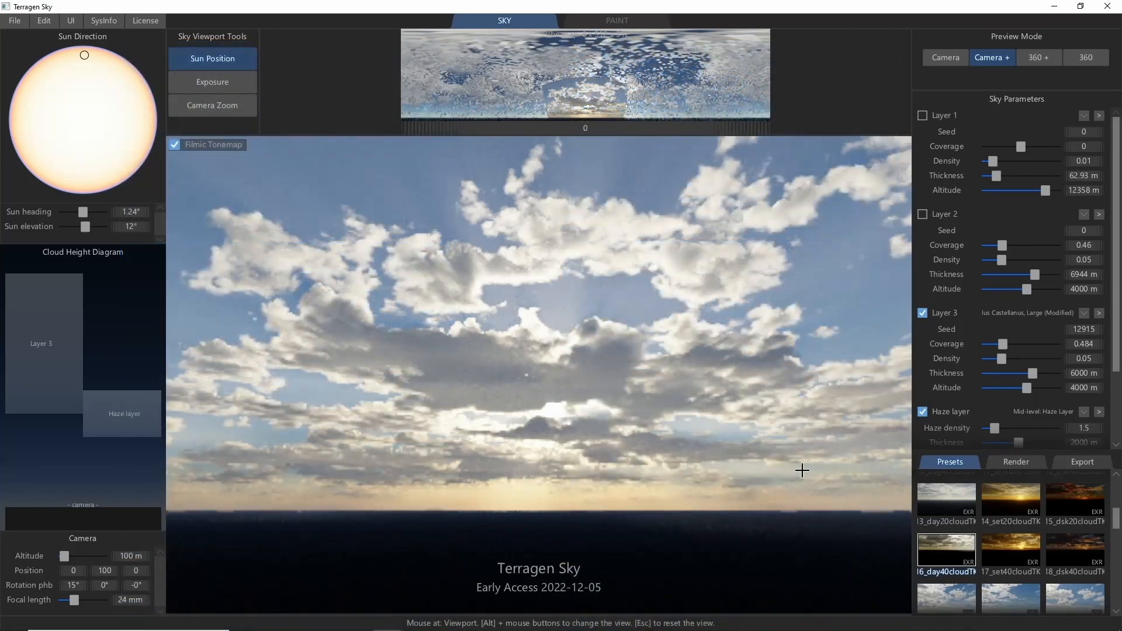
pyautogui.click(1084, 313)
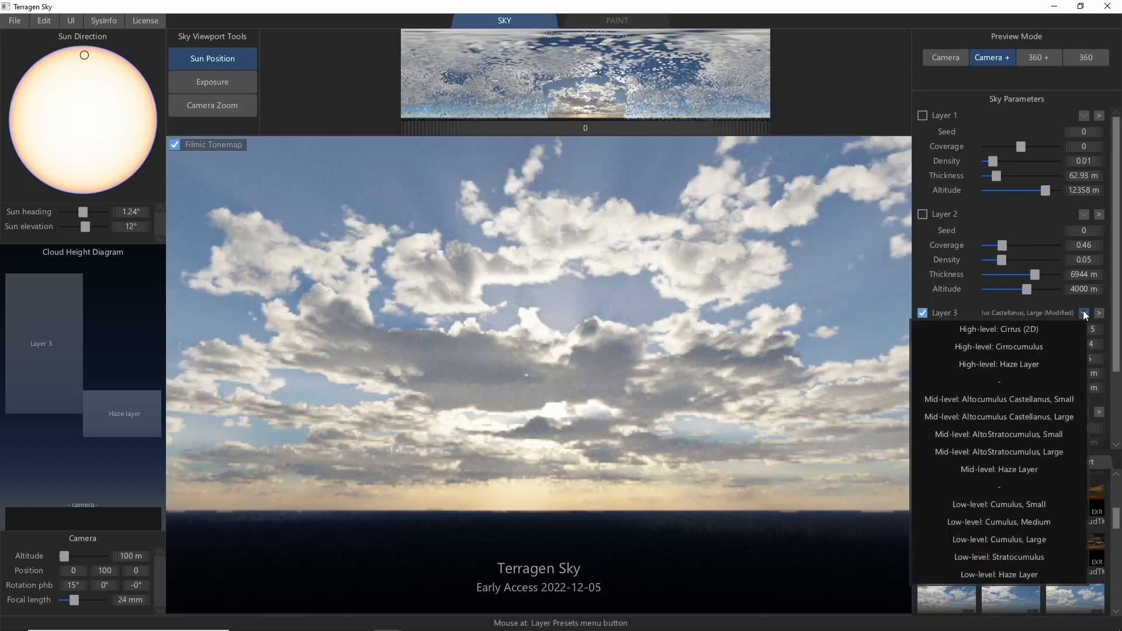
pyautogui.moveTo(1022, 474)
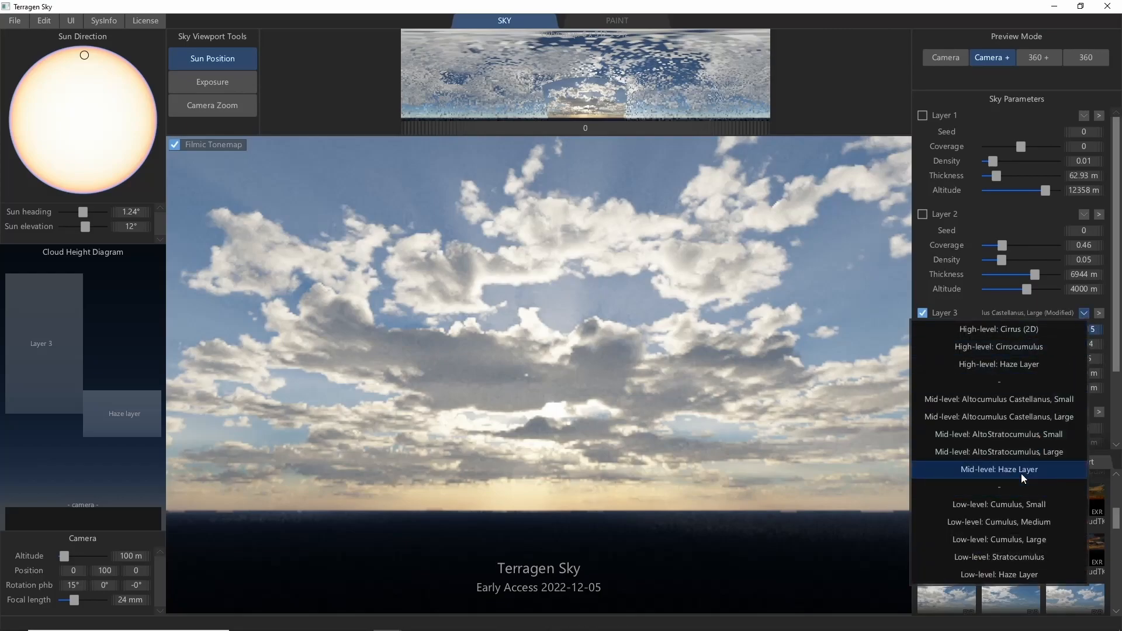
pyautogui.click(999, 469)
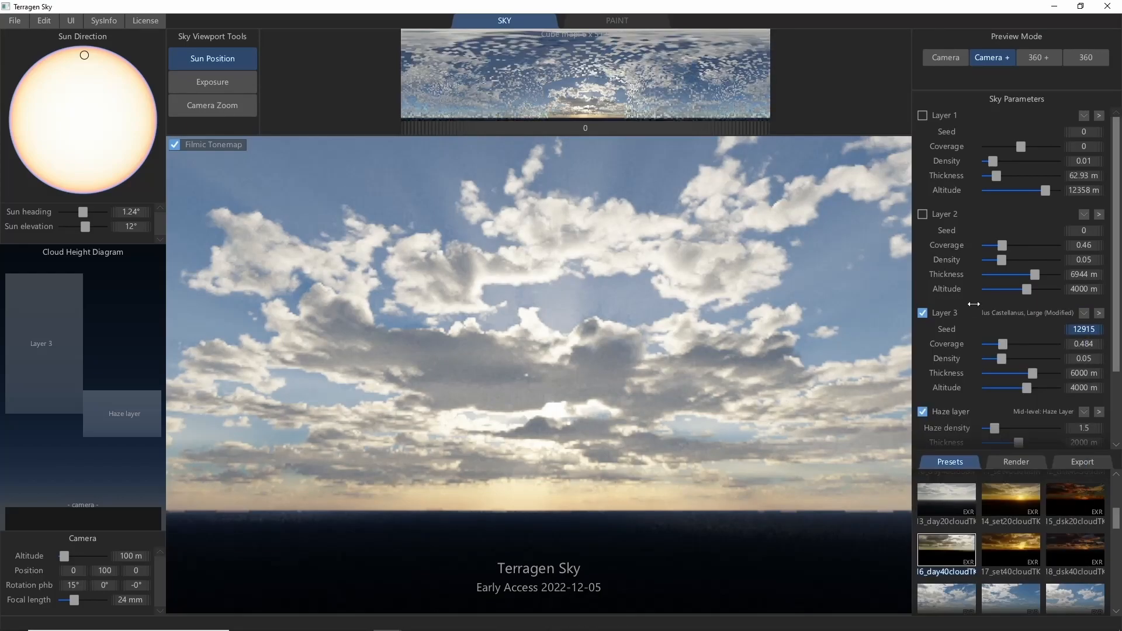